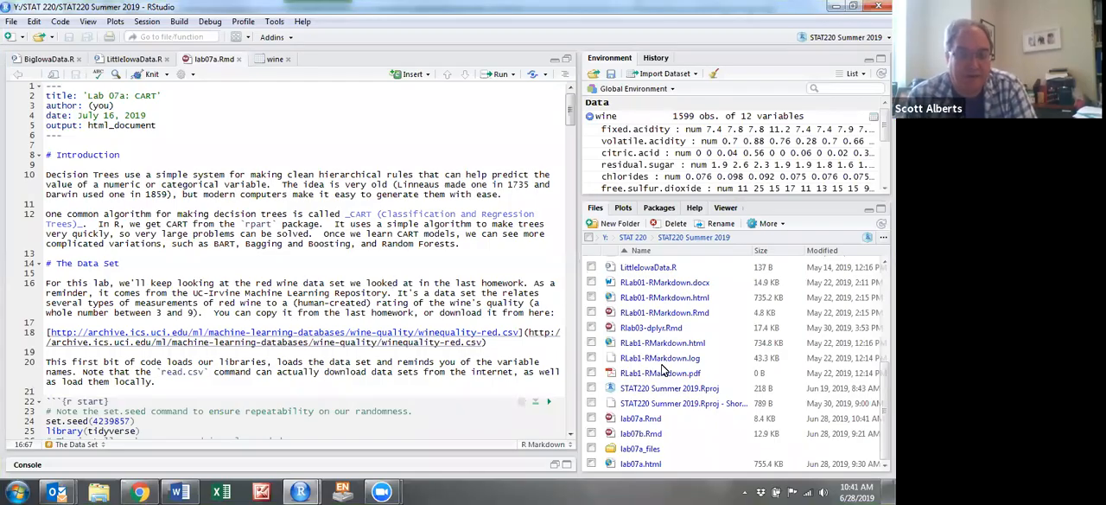
pyautogui.moveTo(590, 394)
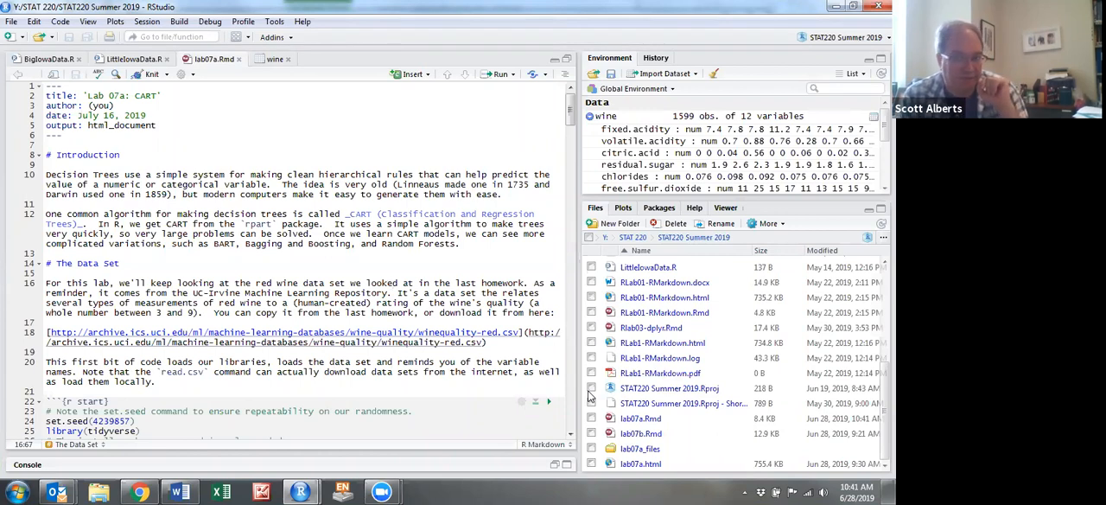
pyautogui.moveTo(547, 401)
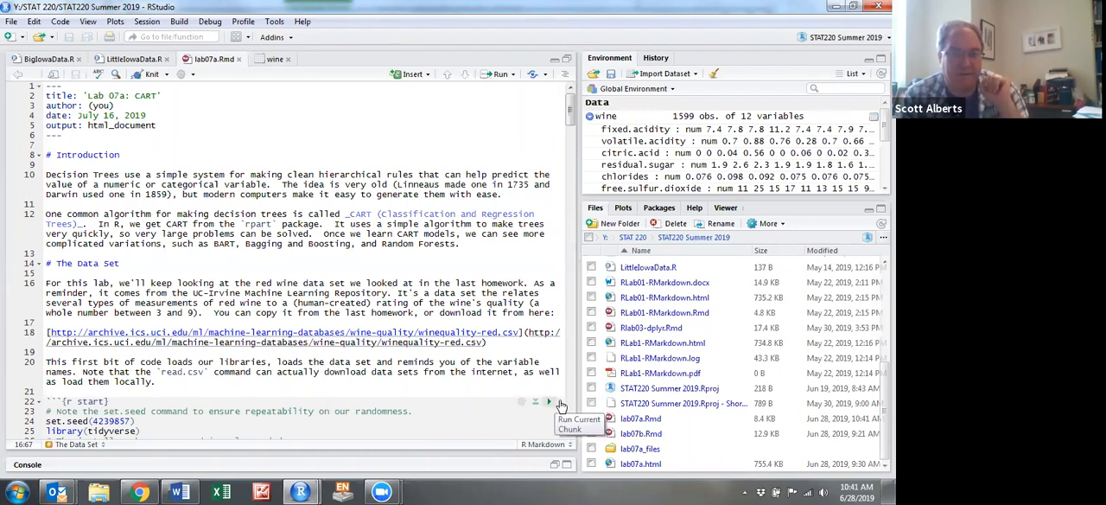
pyautogui.moveTo(550, 404)
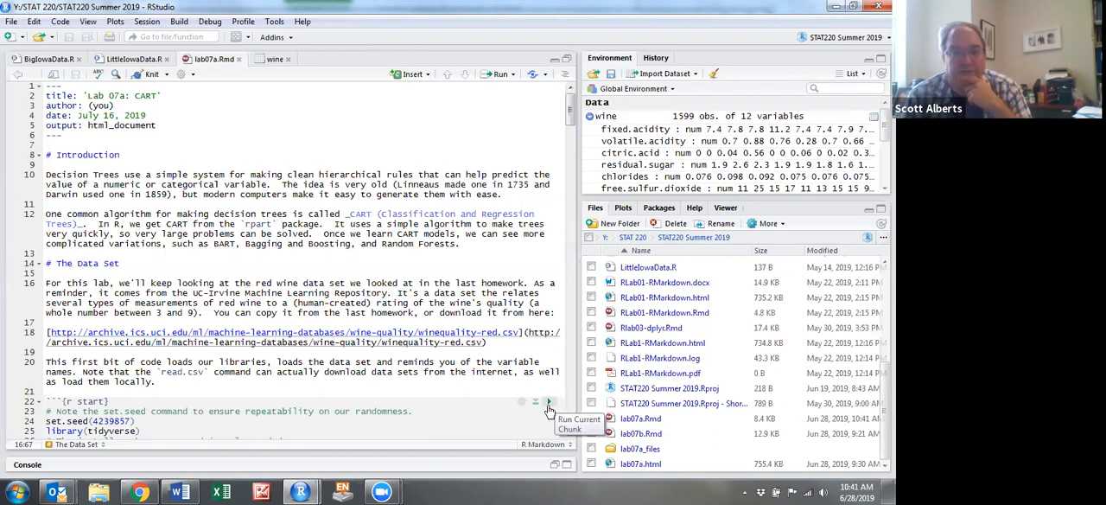
pyautogui.moveTo(293, 301)
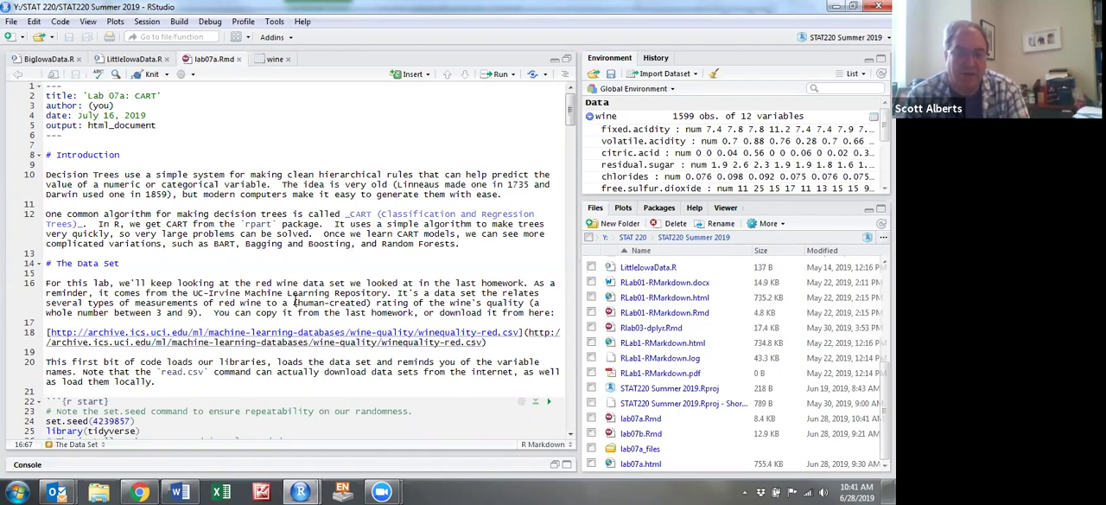
pyautogui.moveTo(297, 303)
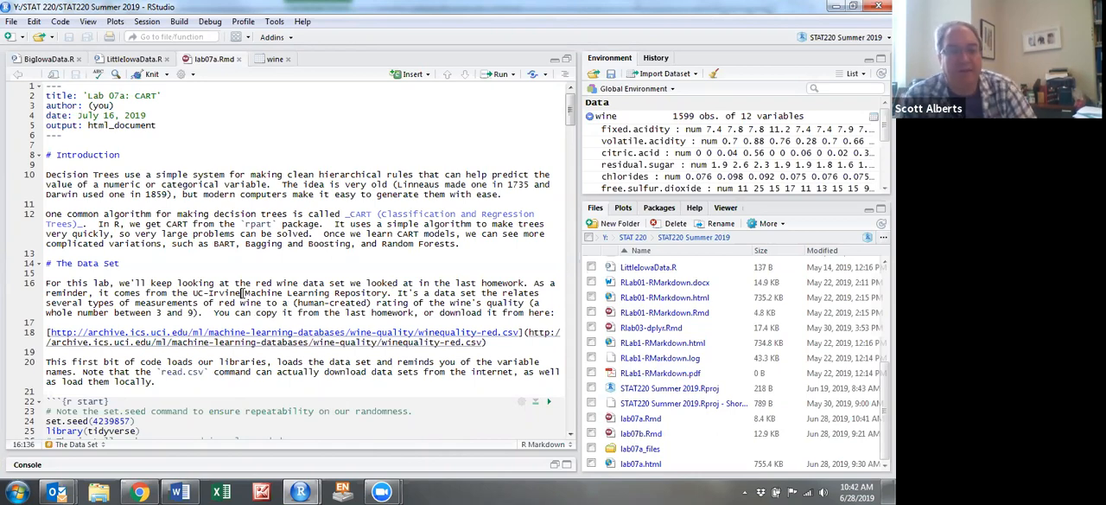
# Scroll to the setup chunk loading libraries, reading the UCI red wine data and printing names(wine)
pyautogui.scroll(-3)
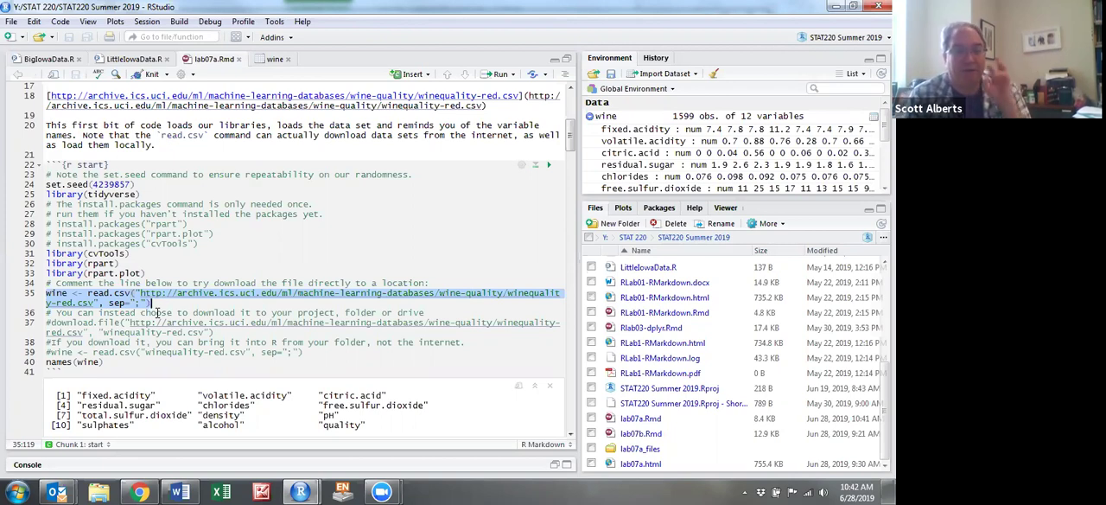
pyautogui.moveTo(176, 314)
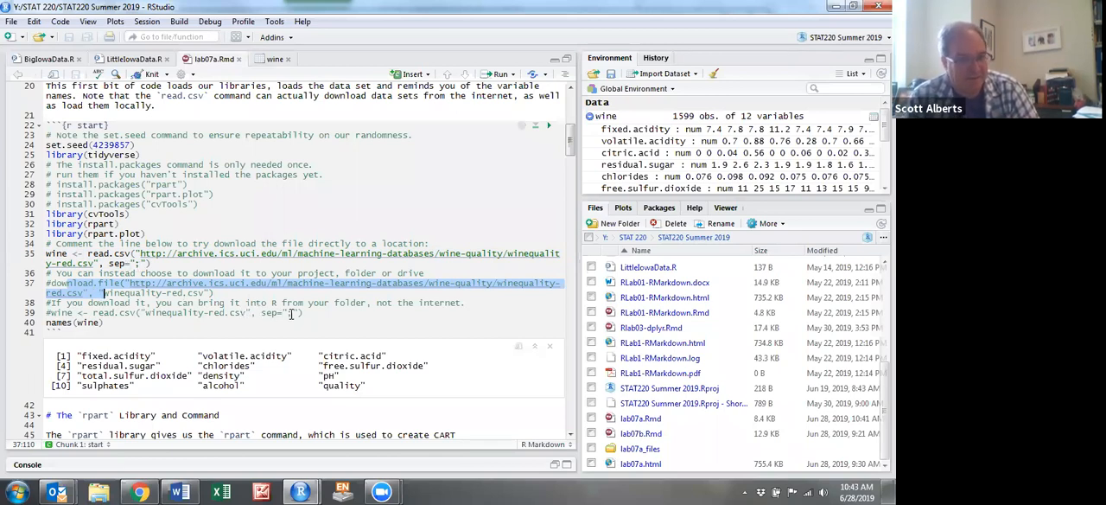
pyautogui.moveTo(299, 312)
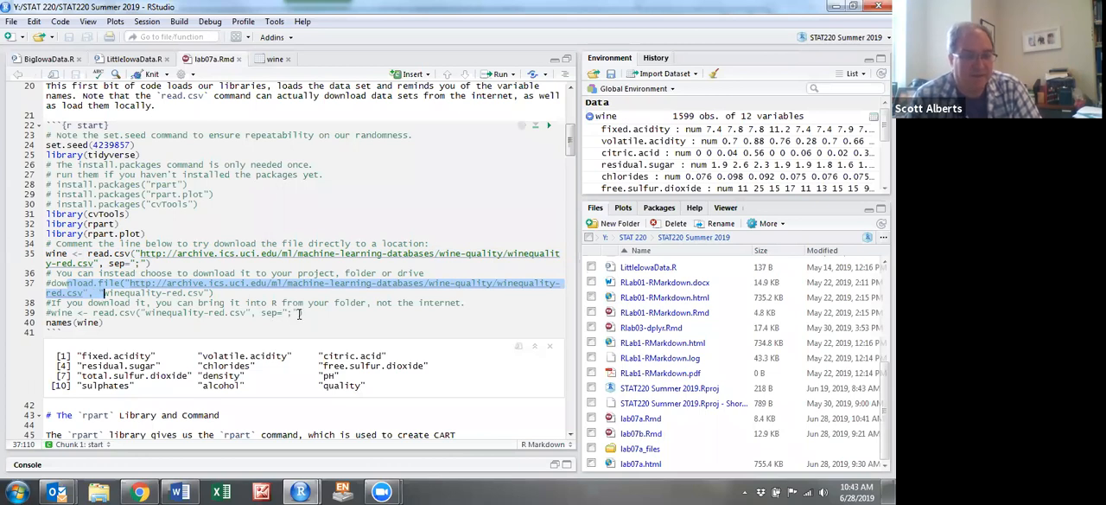
# Scroll to the '# The rpart Library and Command' heading and its tree-fitting chunk
pyautogui.scroll(-3)
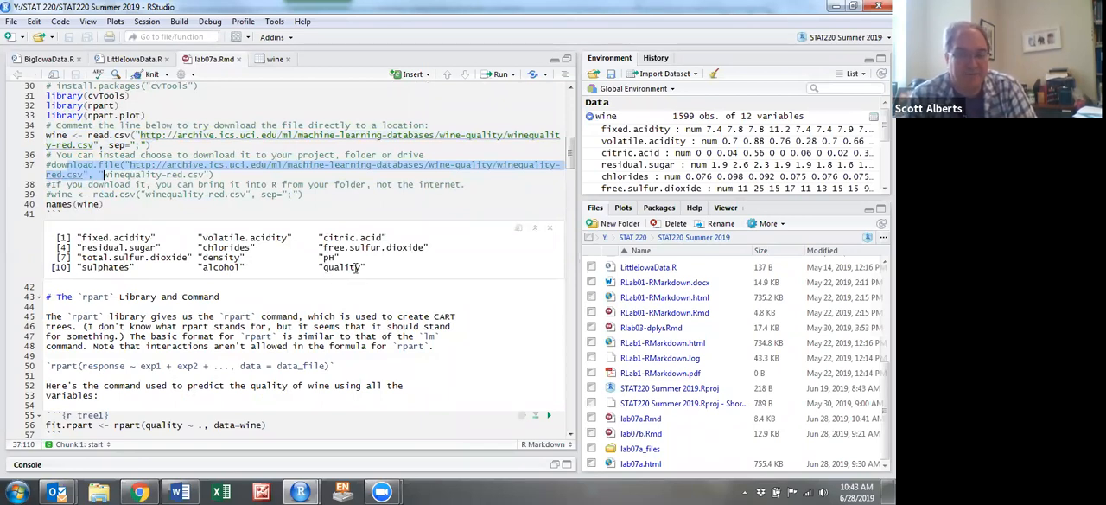
pyautogui.moveTo(300, 275)
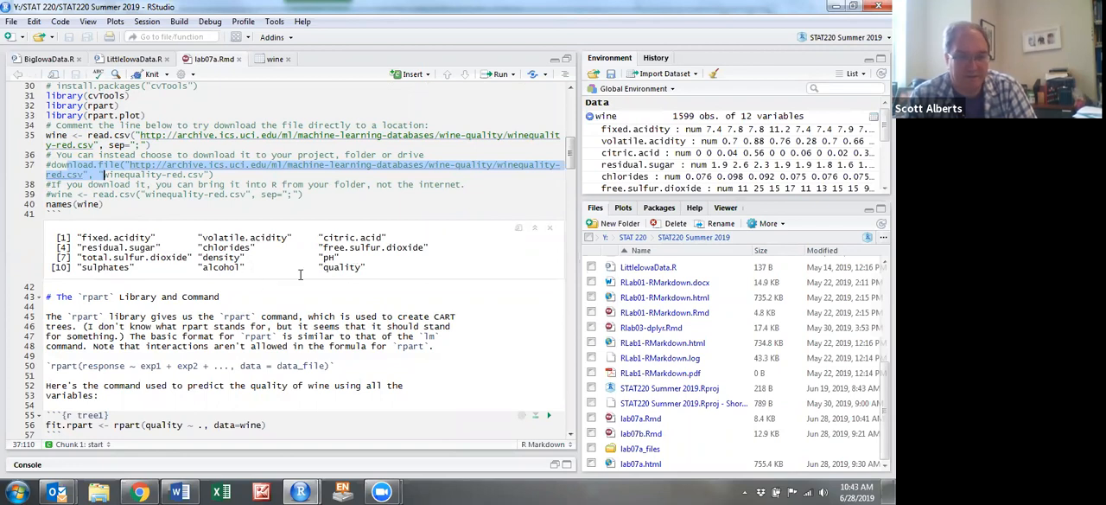
pyautogui.moveTo(311, 262)
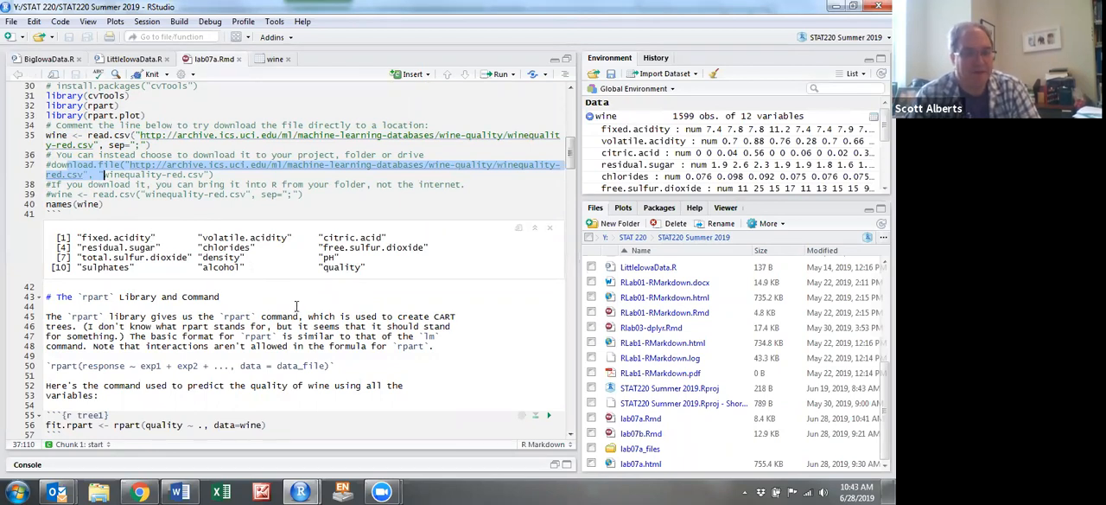
# Scroll past the tree1 chunk fitting fit.rpart <- rpart(quality ~ ., data=wine) to the plotting section
pyautogui.scroll(-3)
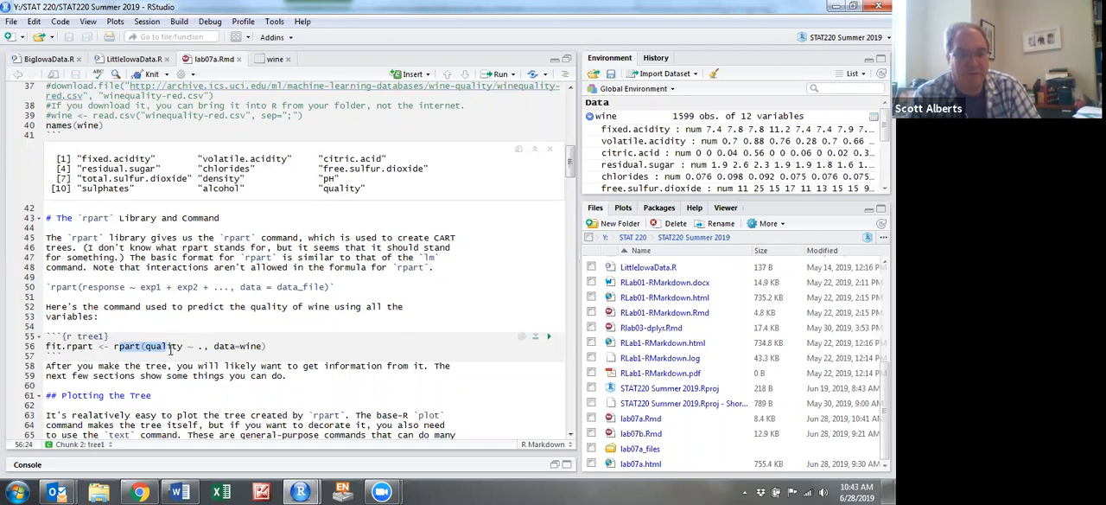
pyautogui.moveTo(188, 306)
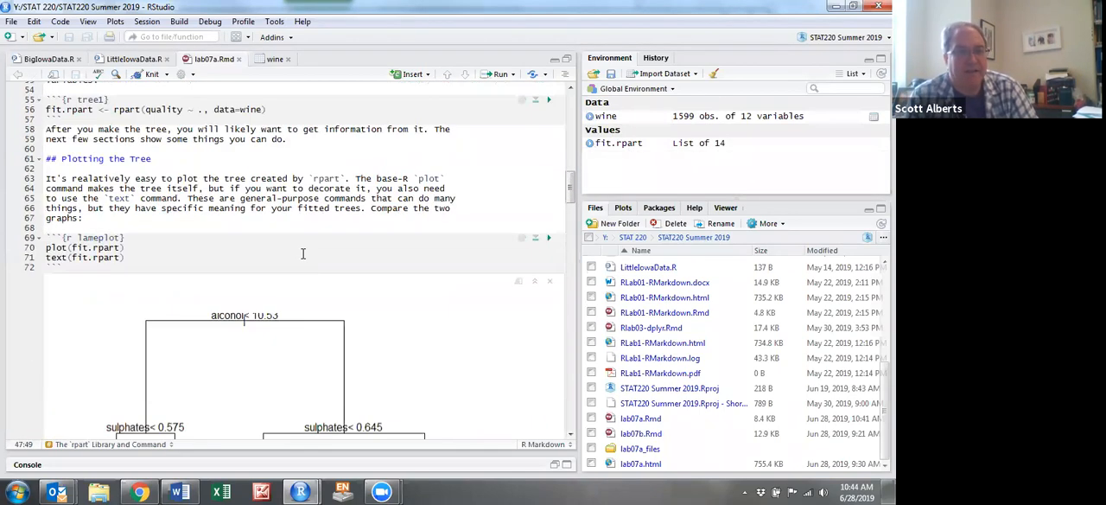
# Scroll through the plain plot/text tree output down to the betterplot chunk with rpart.plot(fit.rpart)
pyautogui.scroll(-3)
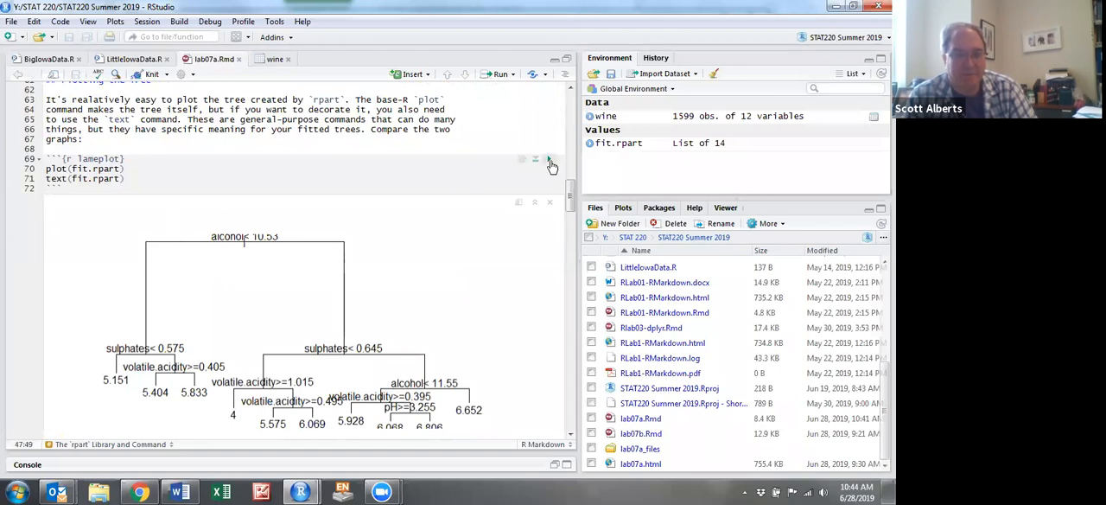
pyautogui.scroll(-3)
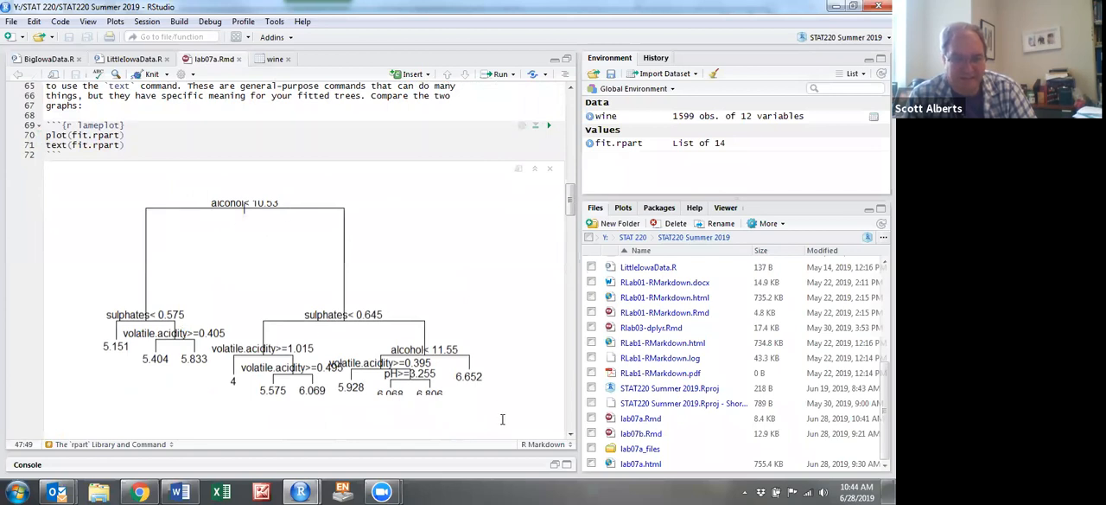
pyautogui.moveTo(307, 293)
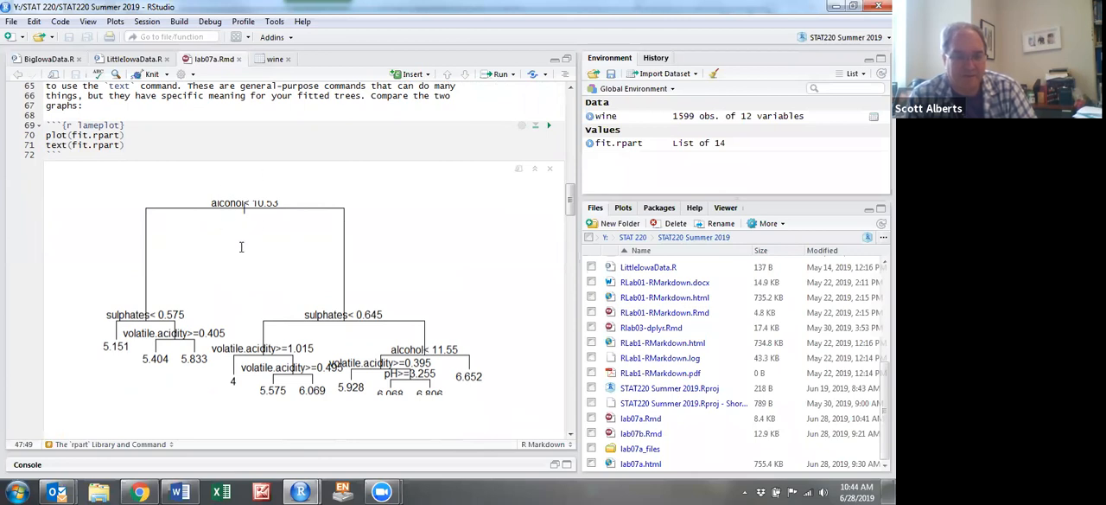
pyautogui.scroll(-3)
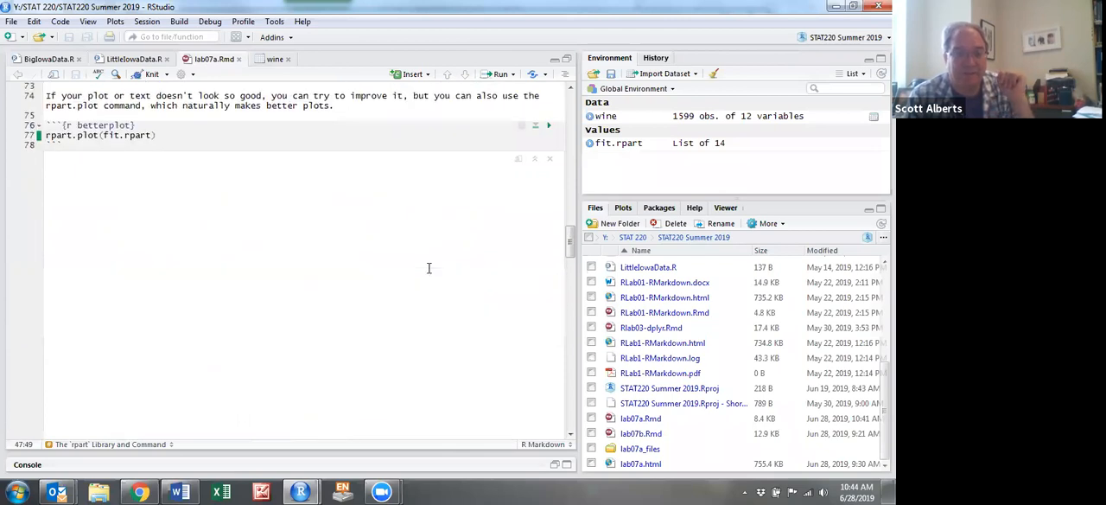
# Run the betterplot chunk to render rpart.plot(fit.rpart) with colored nodes and percentages
pyautogui.click(548, 125)
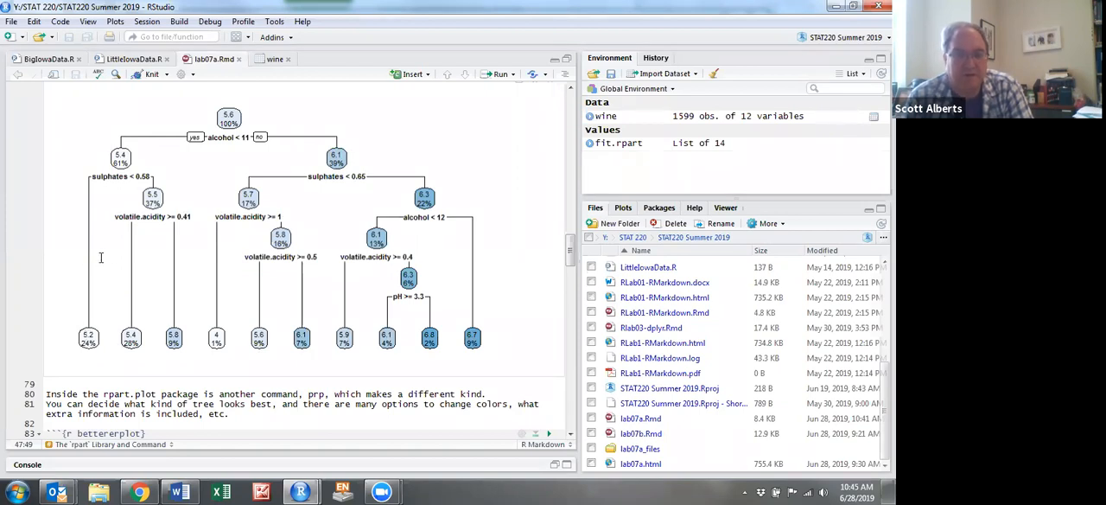
pyautogui.moveTo(161, 298)
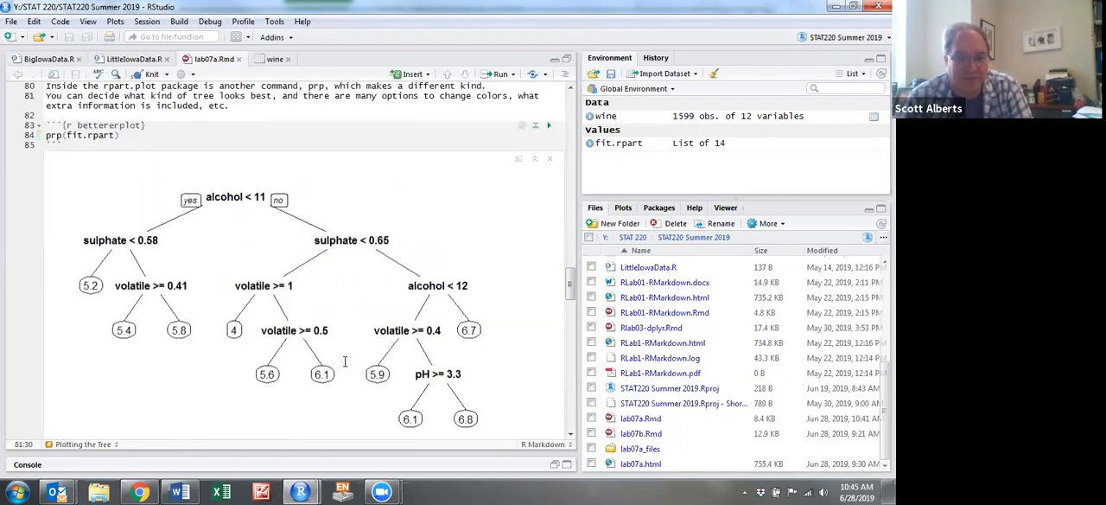
pyautogui.moveTo(157, 295)
pyautogui.write('prp')
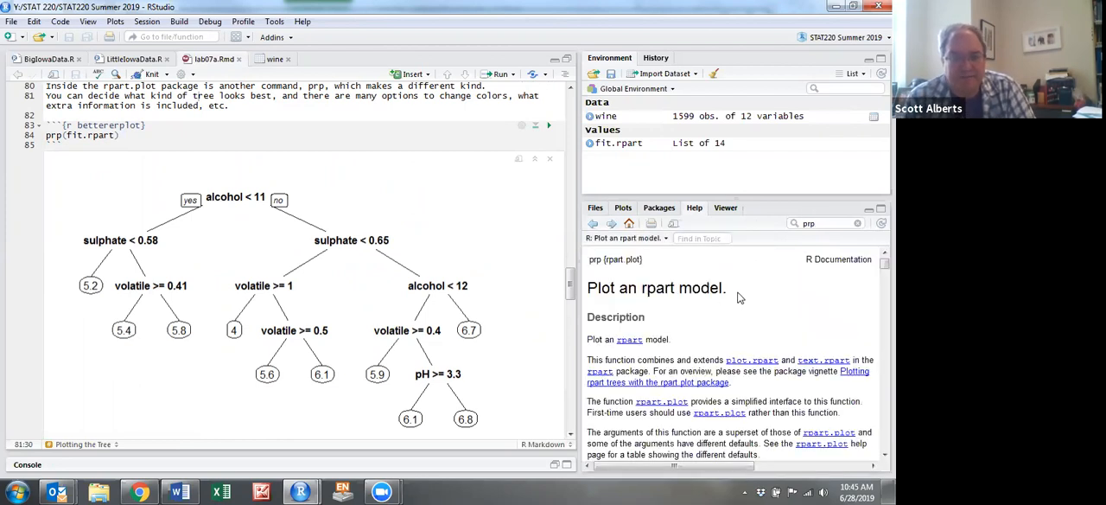
# Scroll past the prp tree diagram split on alcohol < 11 to the Question 1 prompt and Text Output section
pyautogui.scroll(-3)
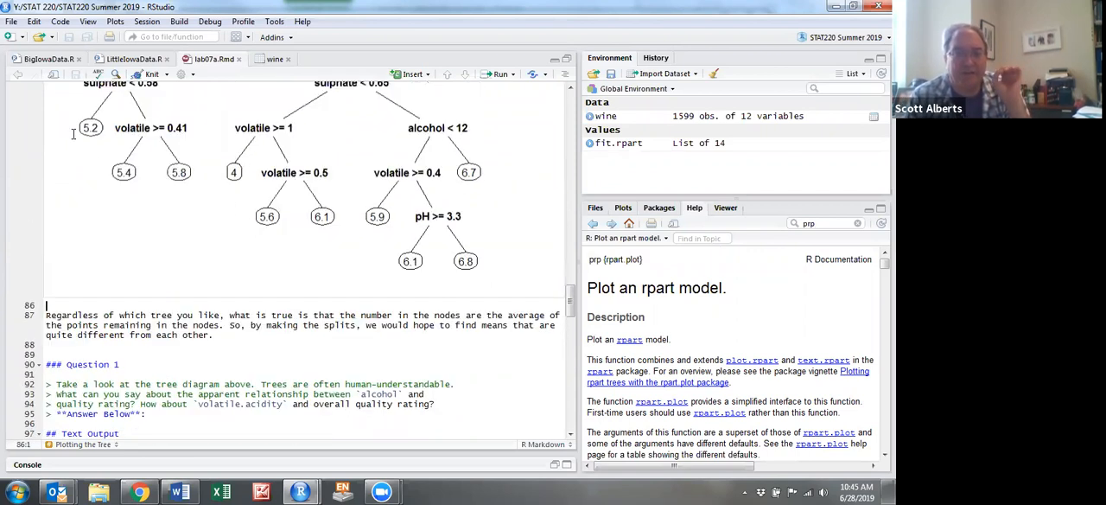
pyautogui.moveTo(435, 202)
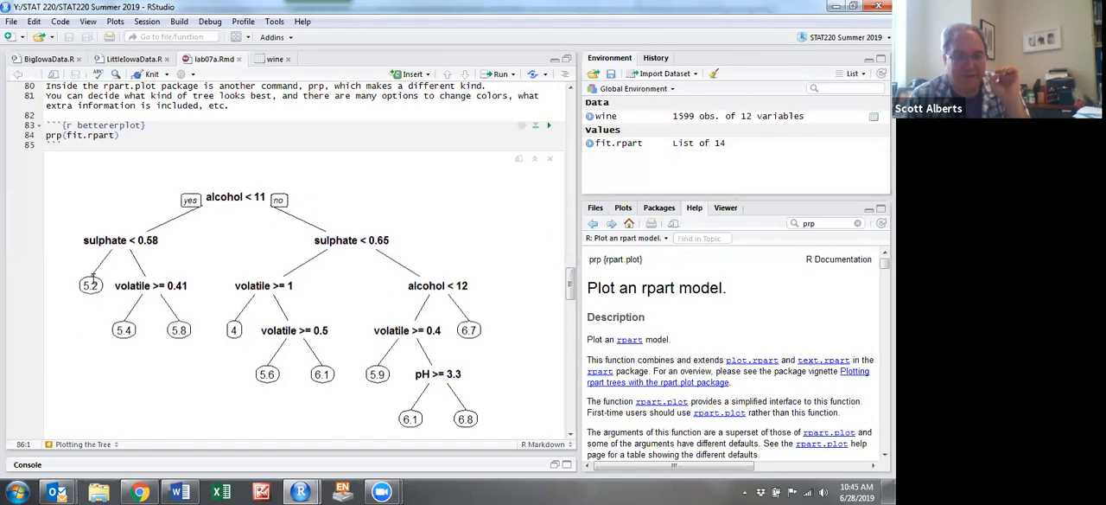
pyautogui.moveTo(332, 234)
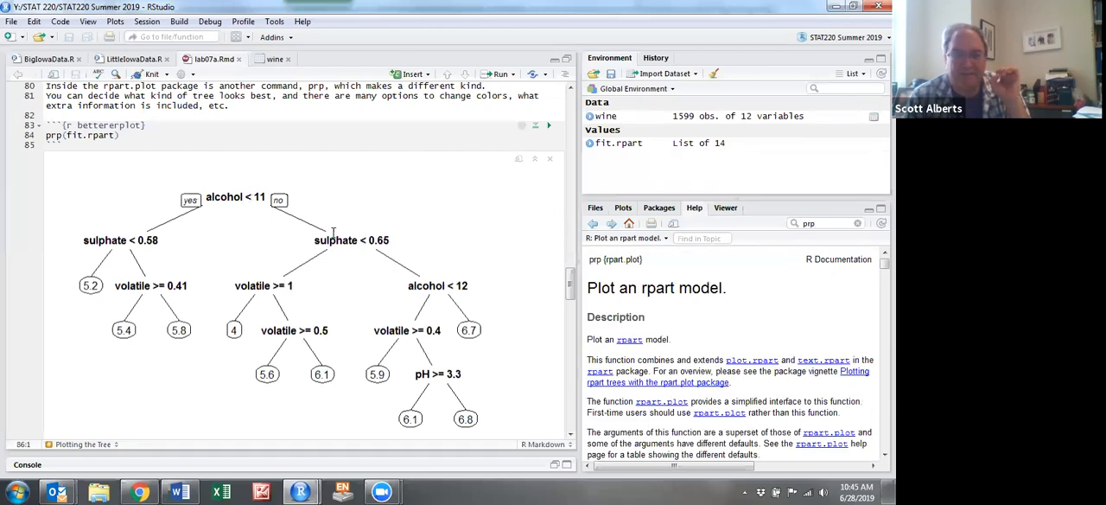
pyautogui.moveTo(458, 336)
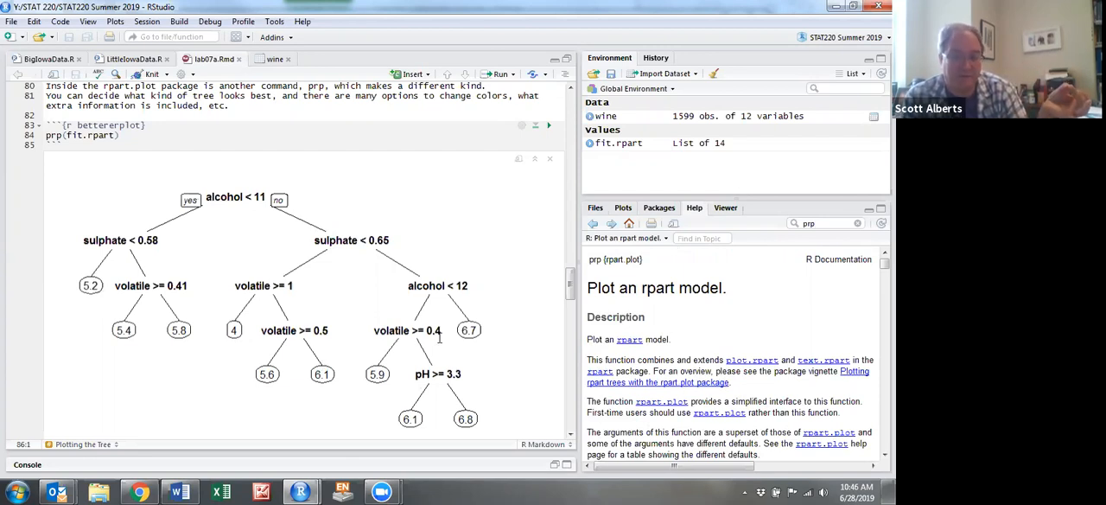
pyautogui.moveTo(368, 339)
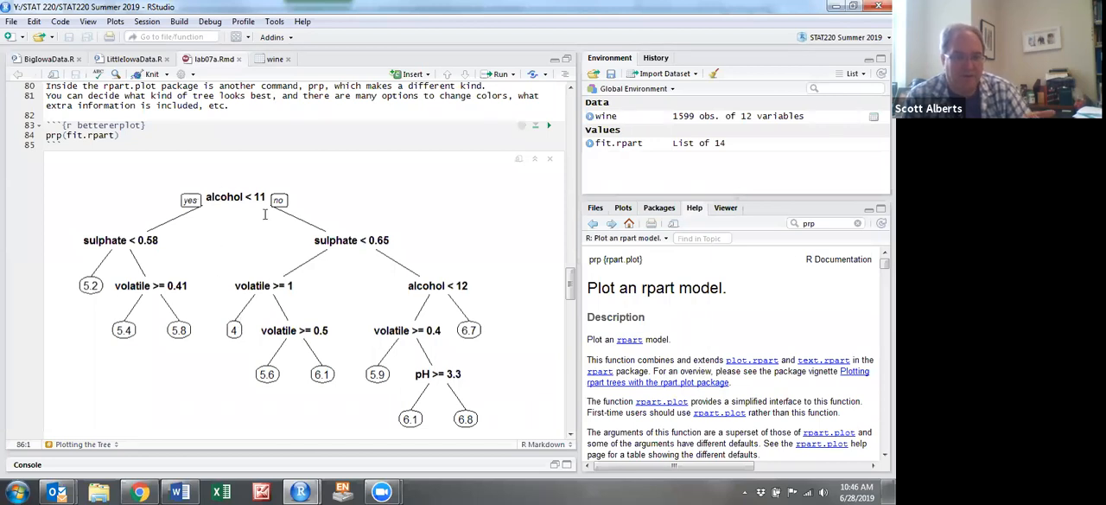
pyautogui.moveTo(266, 275)
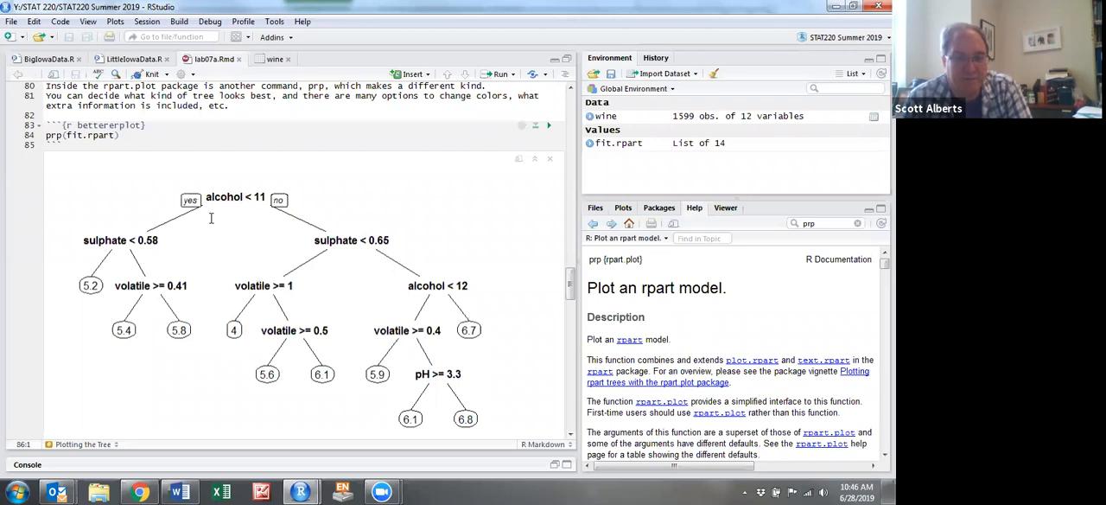
pyautogui.moveTo(290, 203)
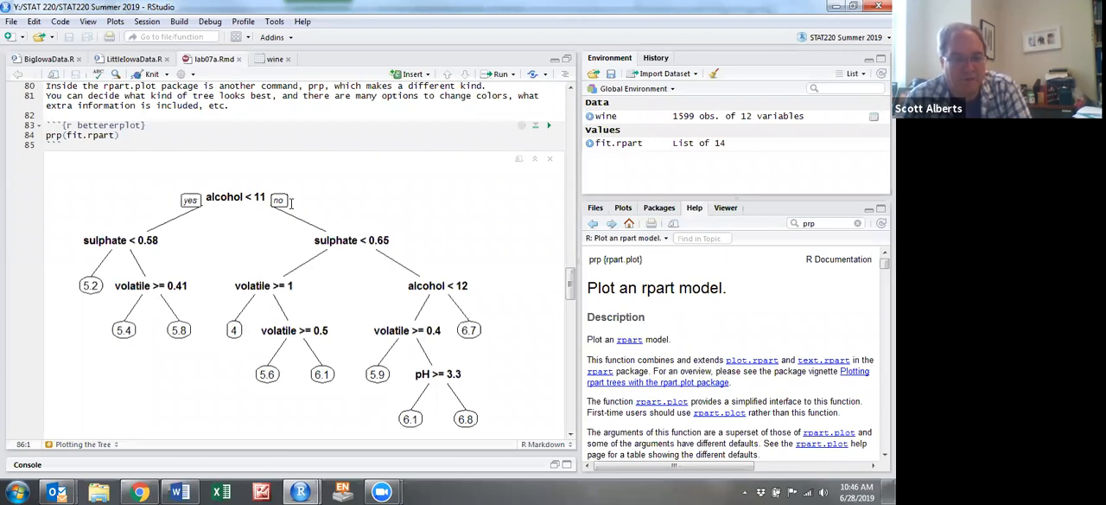
pyautogui.moveTo(243, 221)
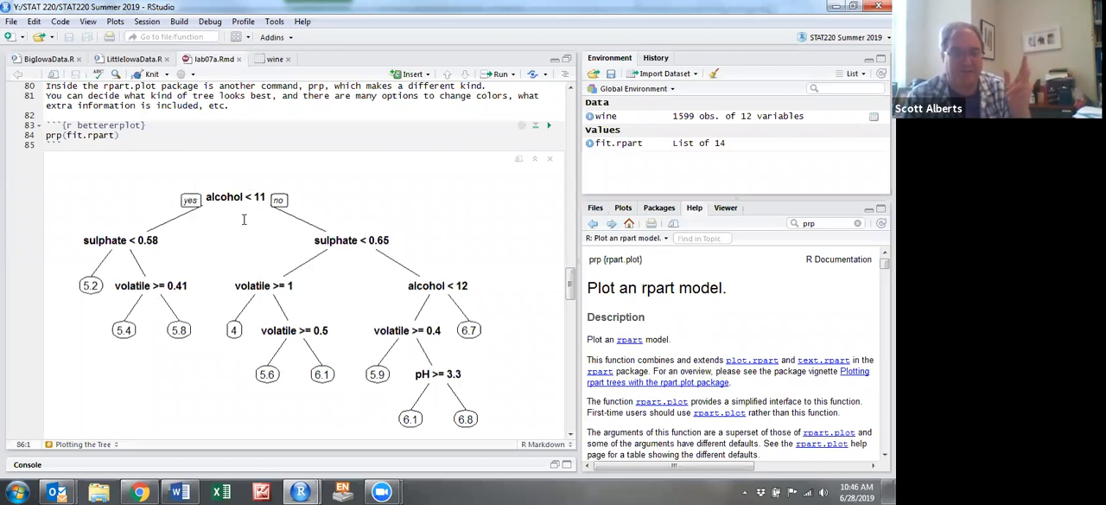
pyautogui.scroll(-3)
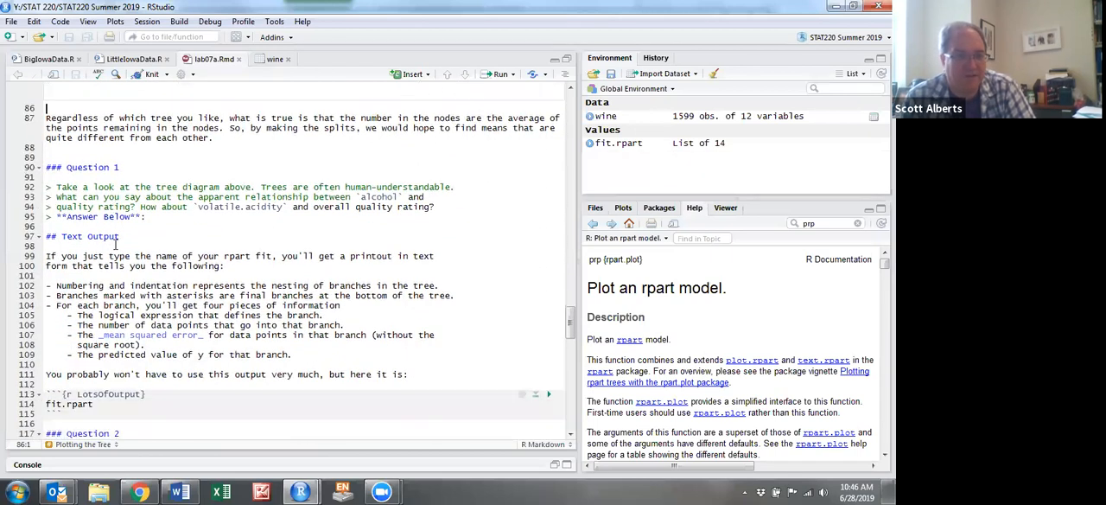
# Run the LotsOfOutput chunk printing fit.rpart's nodes with n, deviance and yval, and select part of the output
pyautogui.scroll(-3)
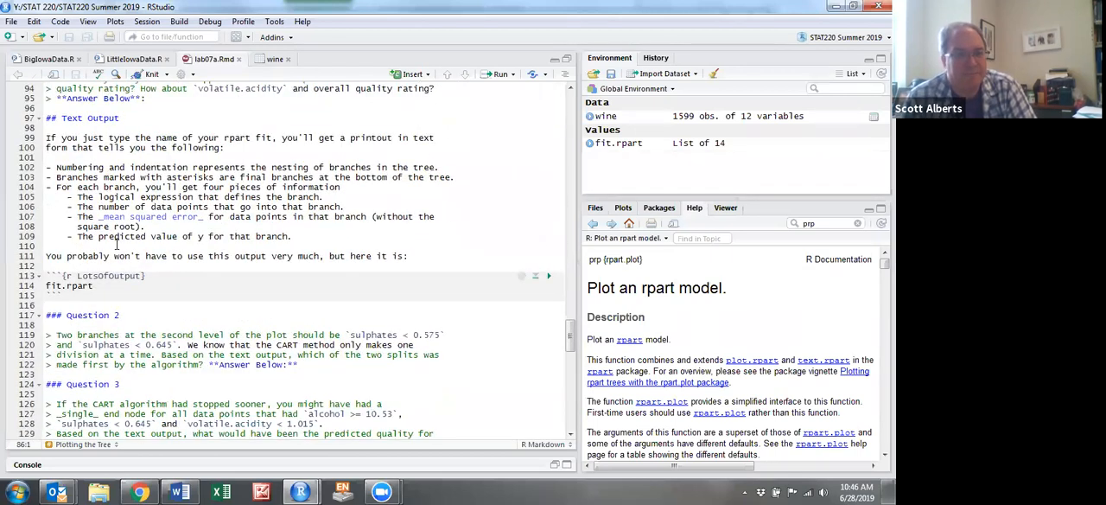
pyautogui.scroll(-3)
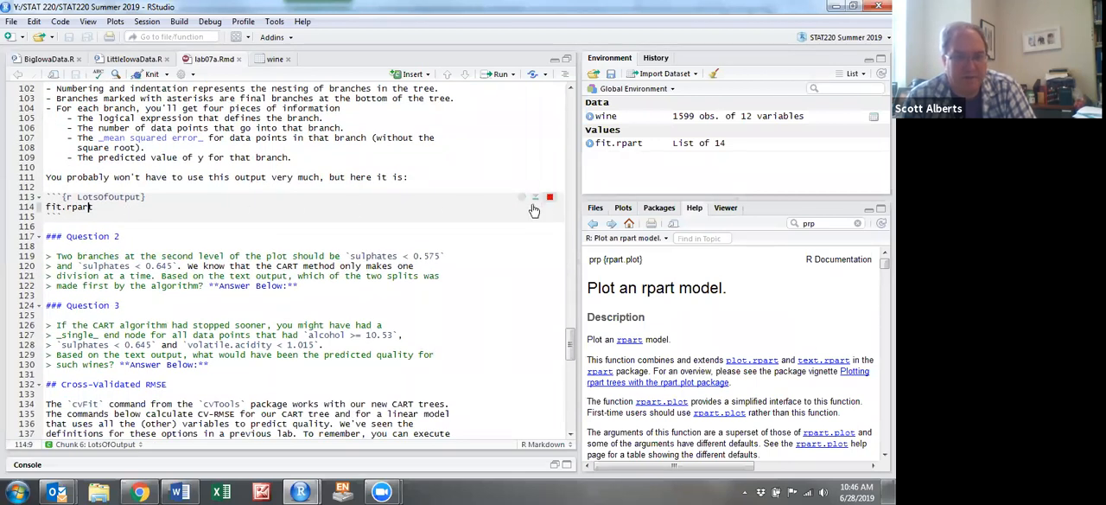
pyautogui.click(549, 197)
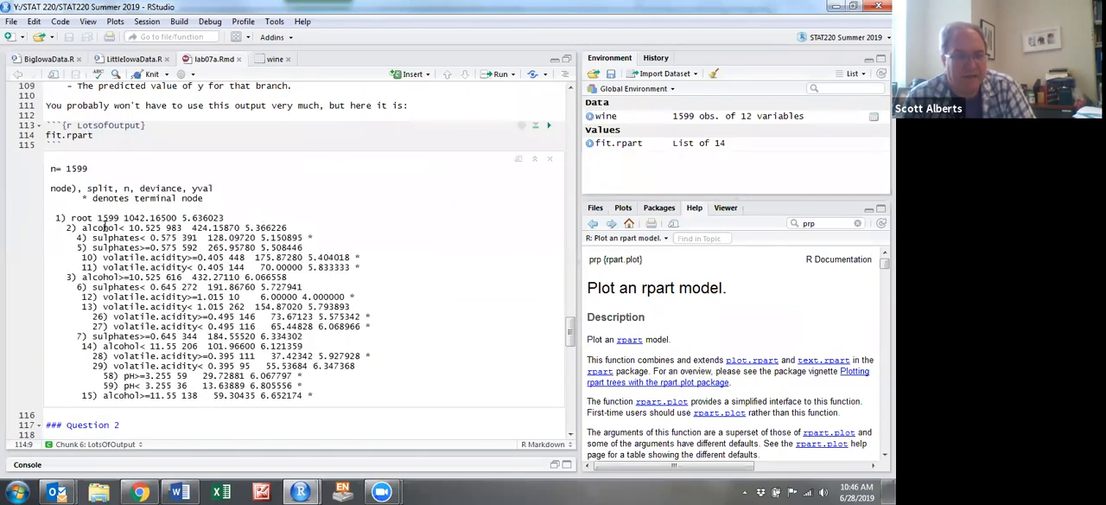
pyautogui.moveTo(83, 218); pyautogui.dragTo(346, 375)
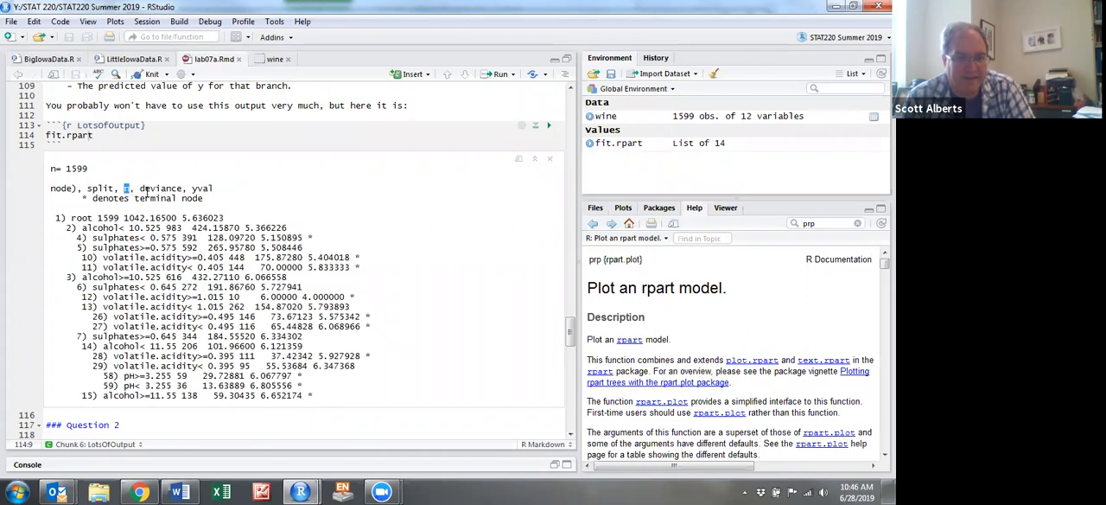
pyautogui.doubleClick(159, 186)
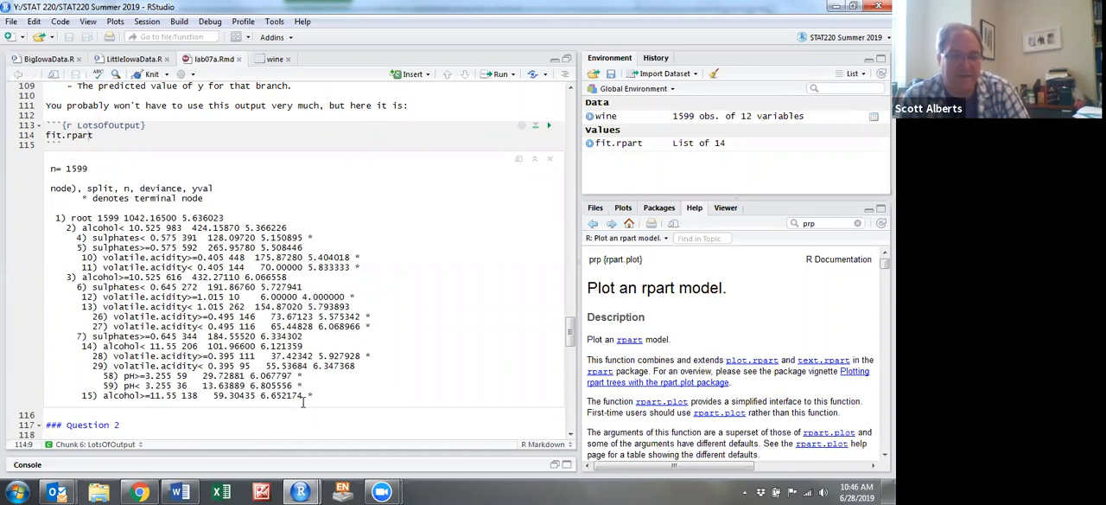
pyautogui.moveTo(318, 373)
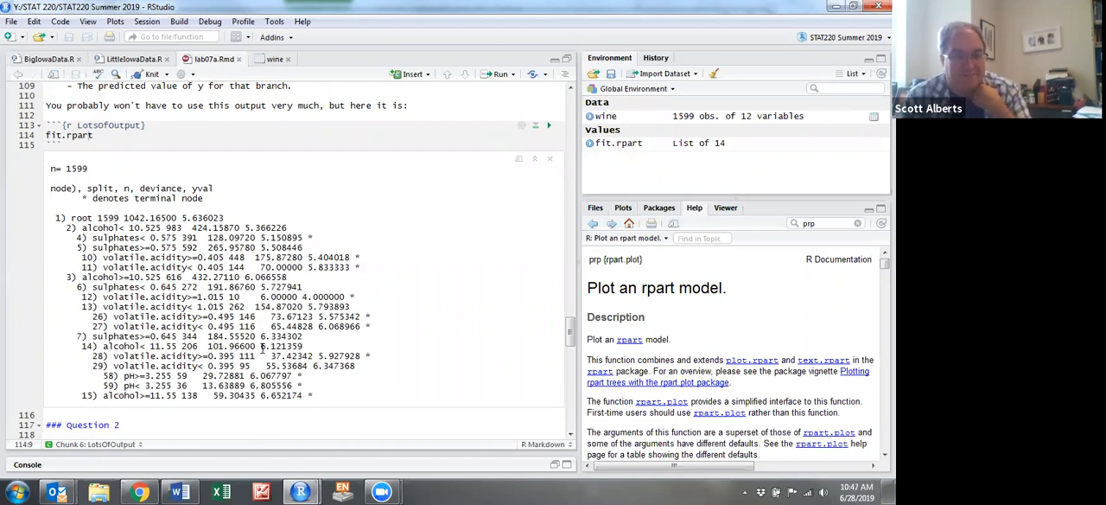
# Run the crossvalidate chunk giving 10-fold CV RMSE 0.6822984 for the tree and 0.6524658 for the lm
pyautogui.scroll(-3)
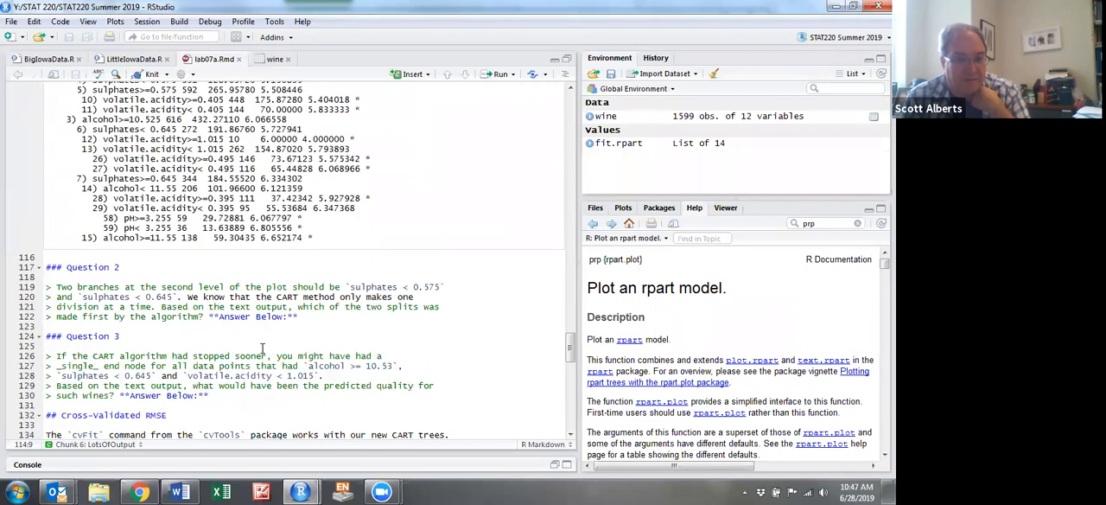
pyautogui.scroll(-3)
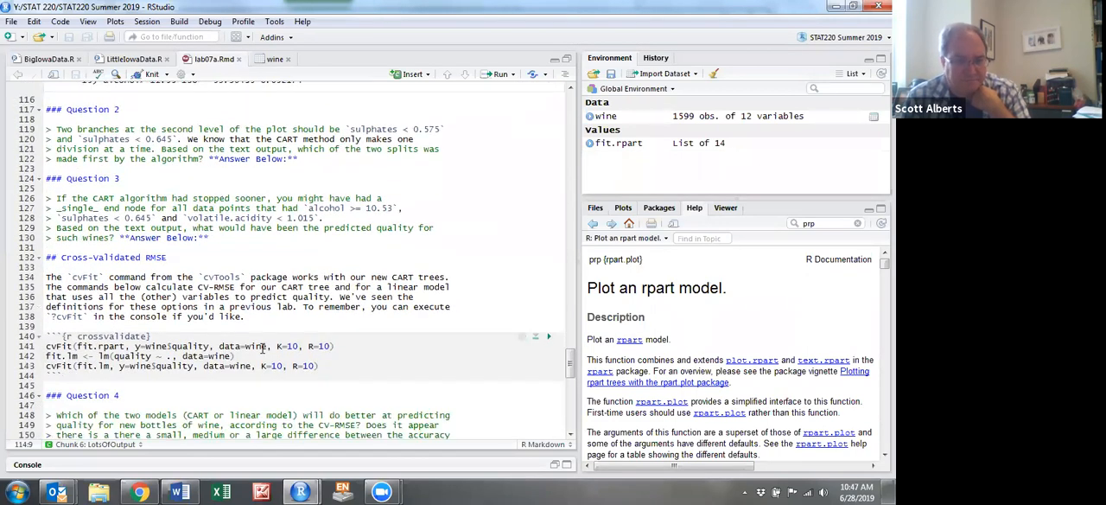
pyautogui.scroll(-3)
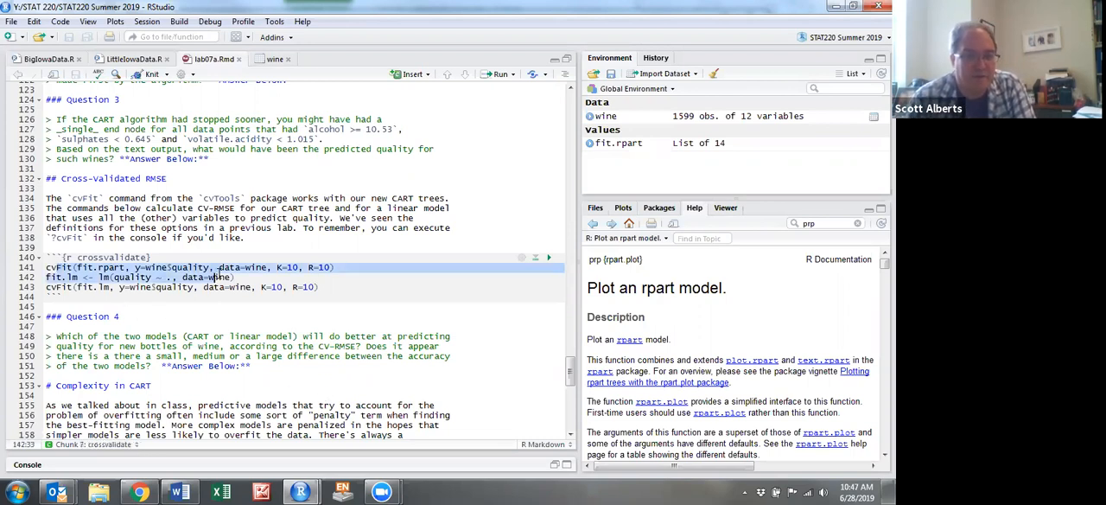
pyautogui.click(285, 287)
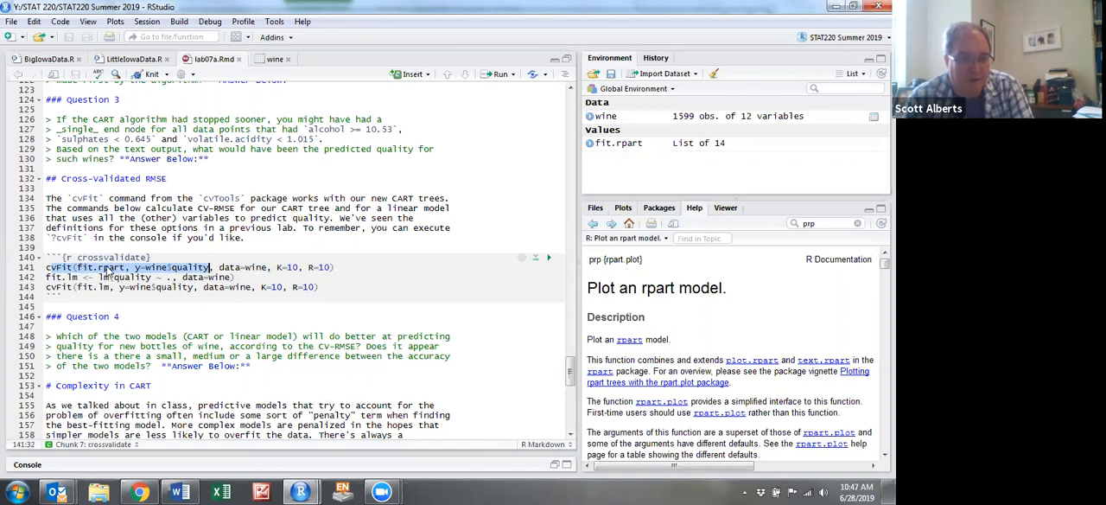
pyautogui.moveTo(94, 294)
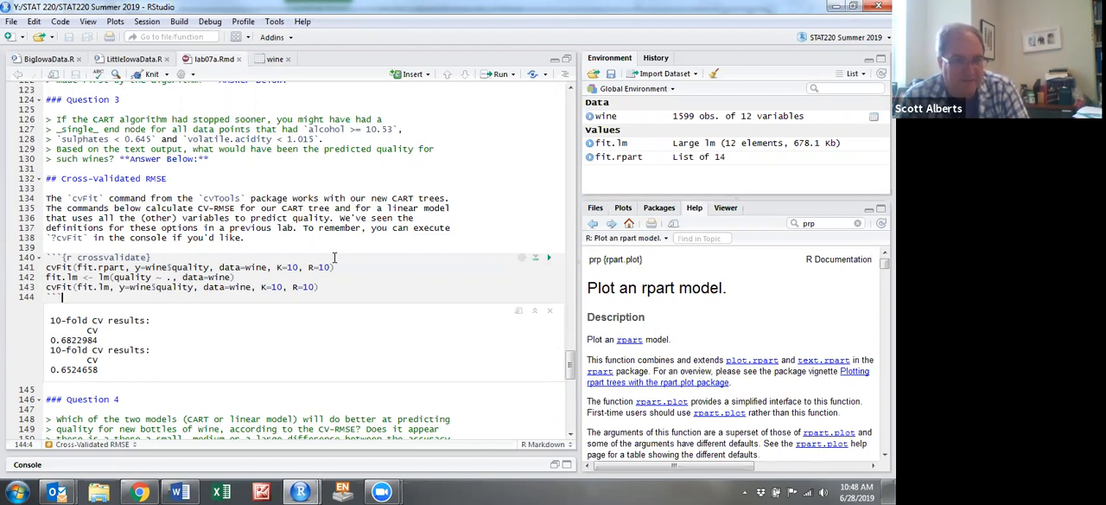
pyautogui.moveTo(345, 304)
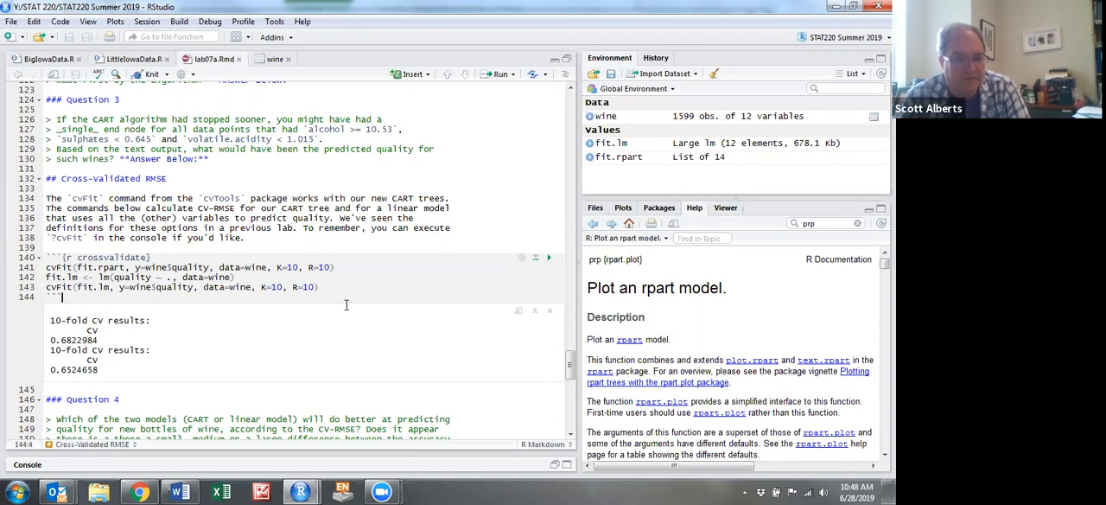
pyautogui.scroll(-3)
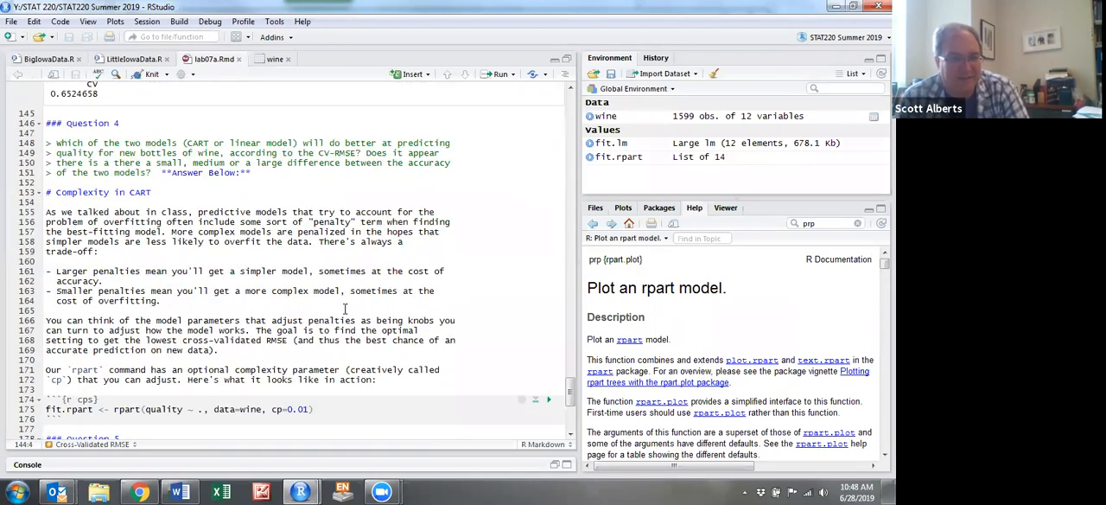
pyautogui.scroll(-3)
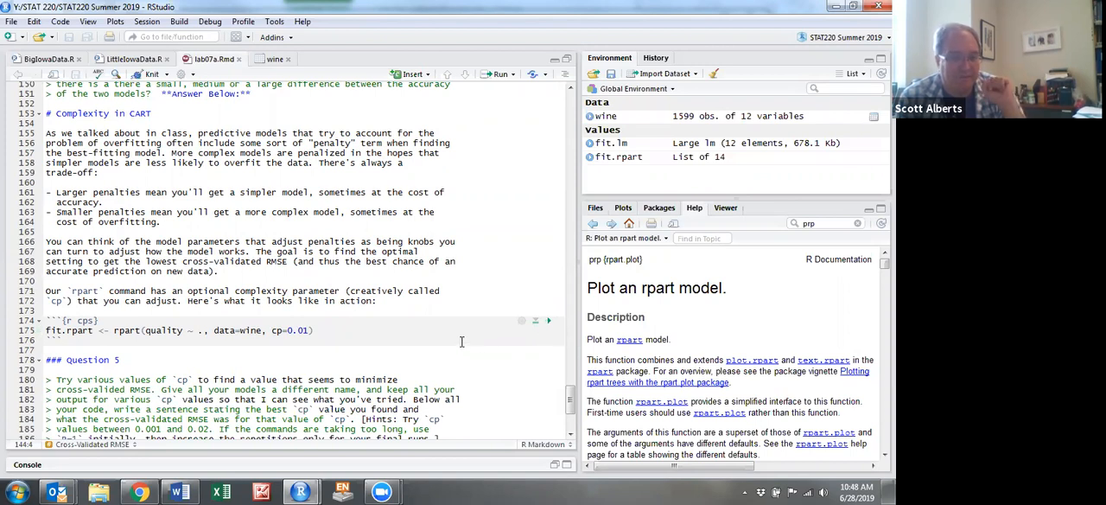
pyautogui.scroll(-3)
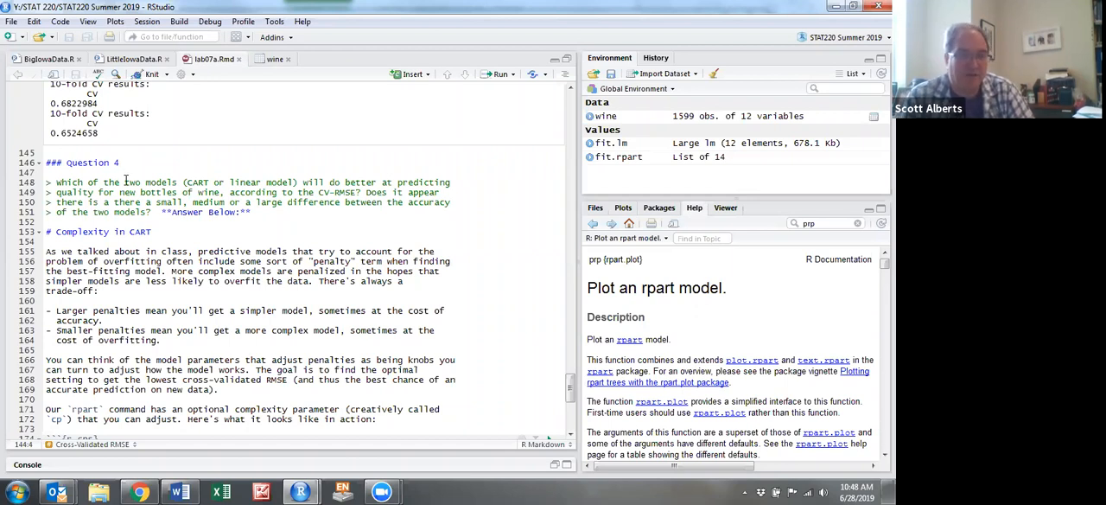
pyautogui.scroll(-3)
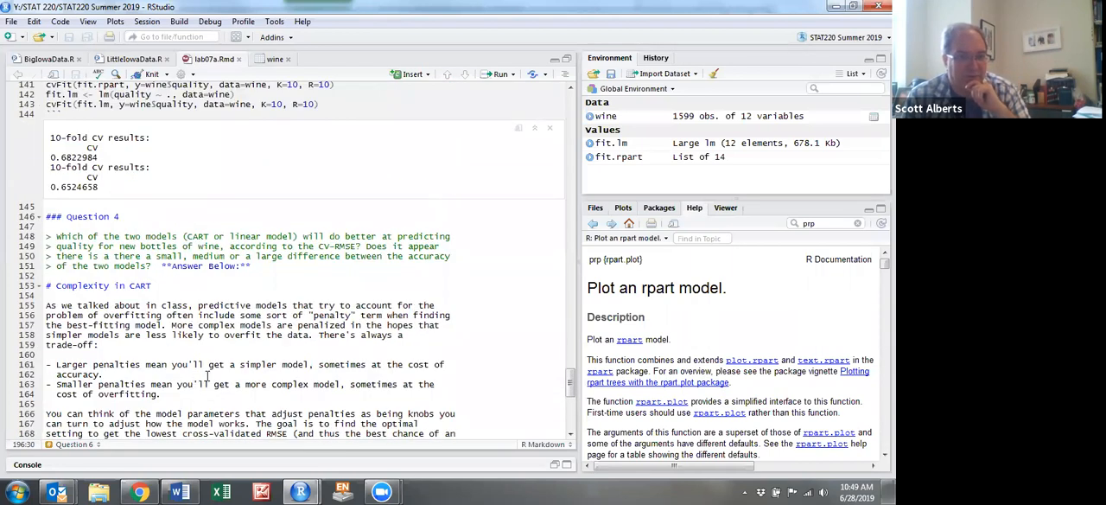
pyautogui.moveTo(79, 187)
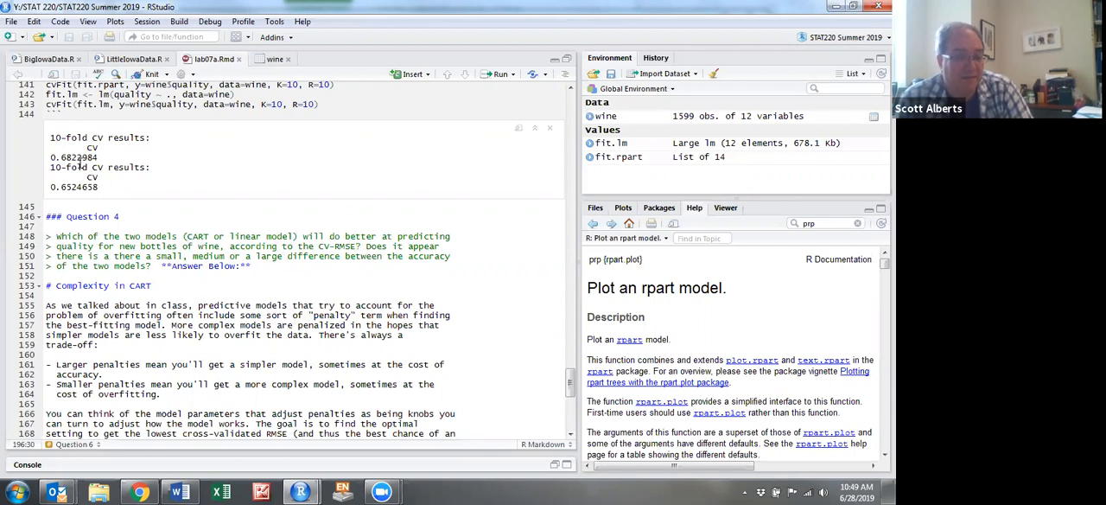
pyautogui.scroll(-3)
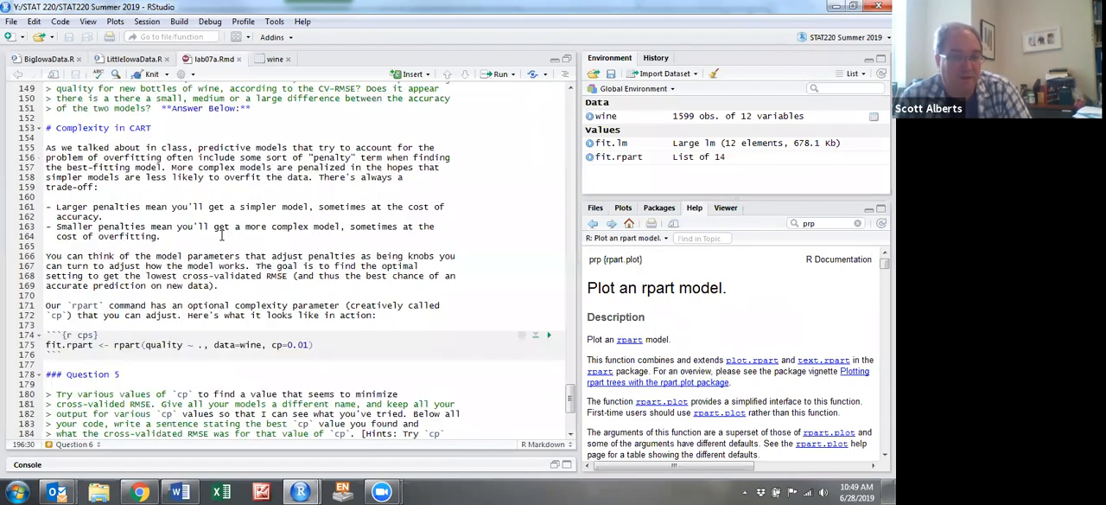
pyautogui.scroll(-3)
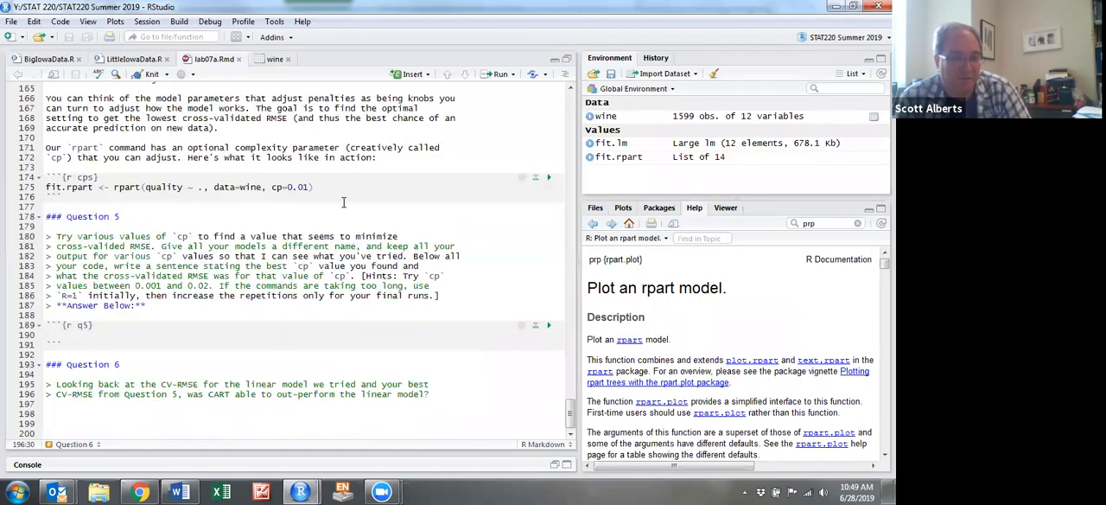
pyautogui.moveTo(504, 418)
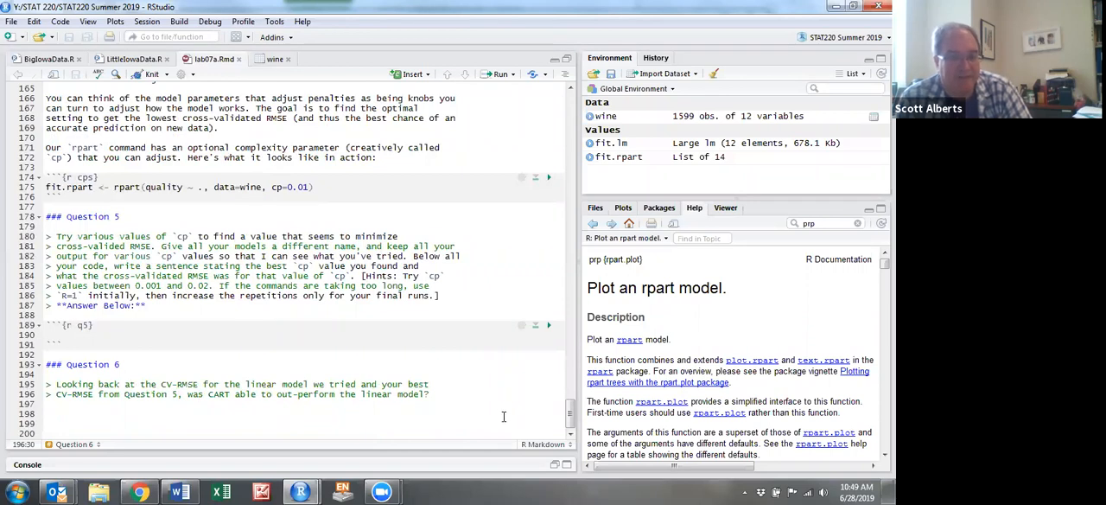